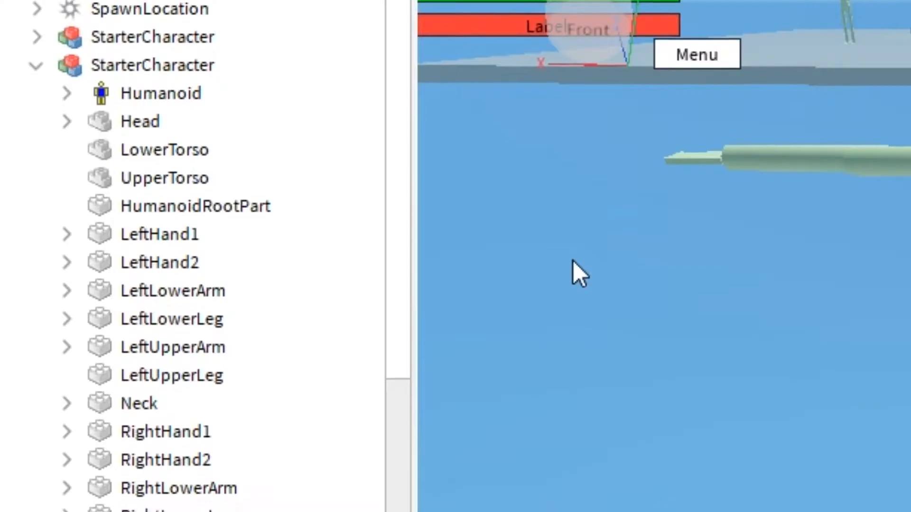
# - Open the Animate LocalScript and scroll to the idle, walk, run, swim and jump animation ids
pyautogui.scroll(-3)
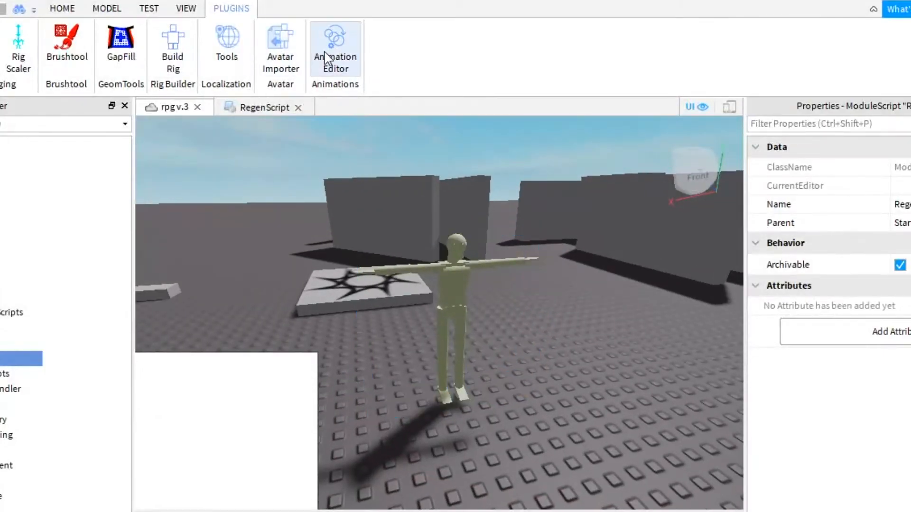
pyautogui.click(334, 38)
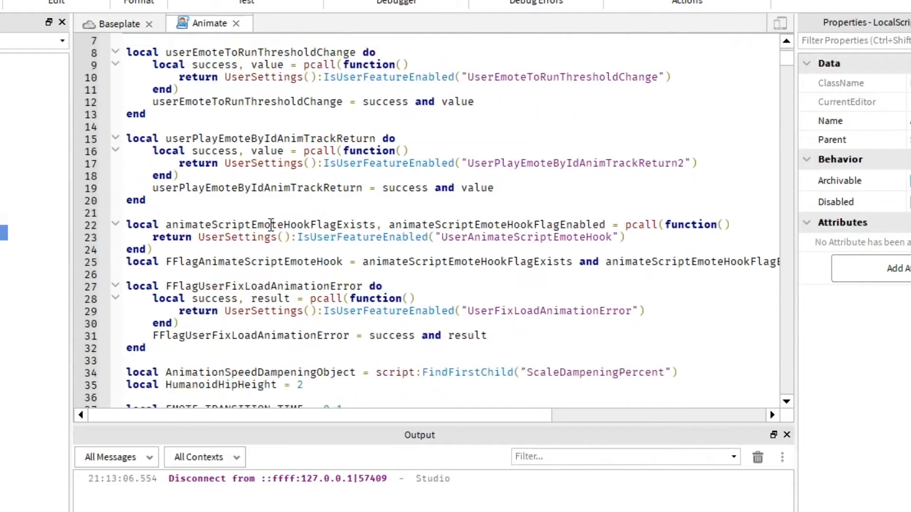
pyautogui.scroll(-3)
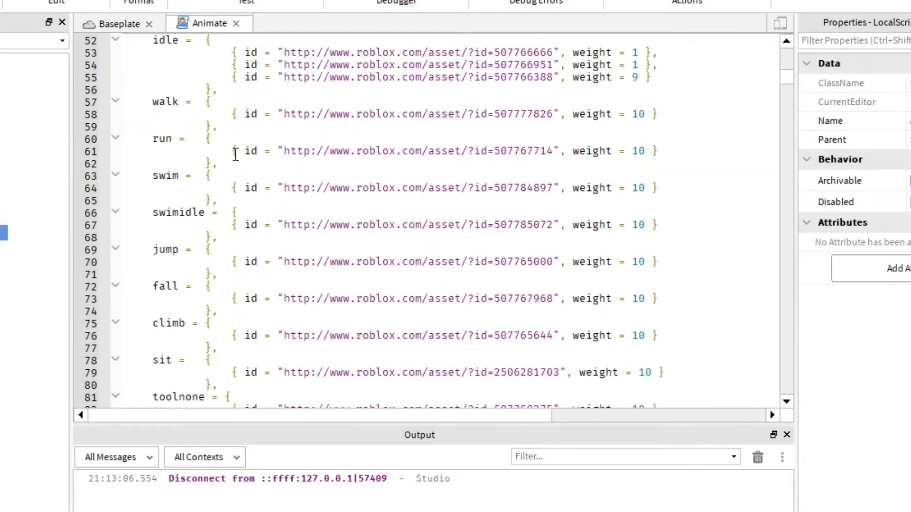
pyautogui.moveTo(232, 113); pyautogui.dragTo(473, 164)
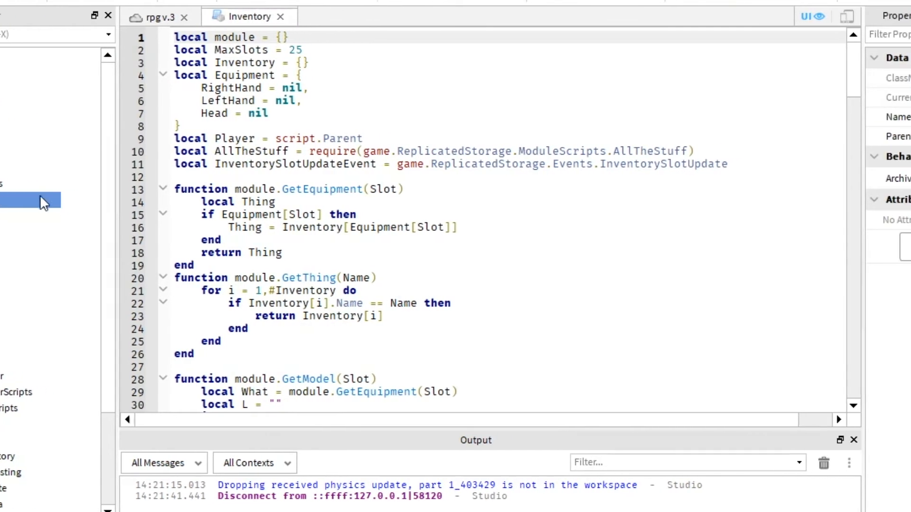
# - Scroll through the Inventory ModuleScript from its top
pyautogui.scroll(-3)
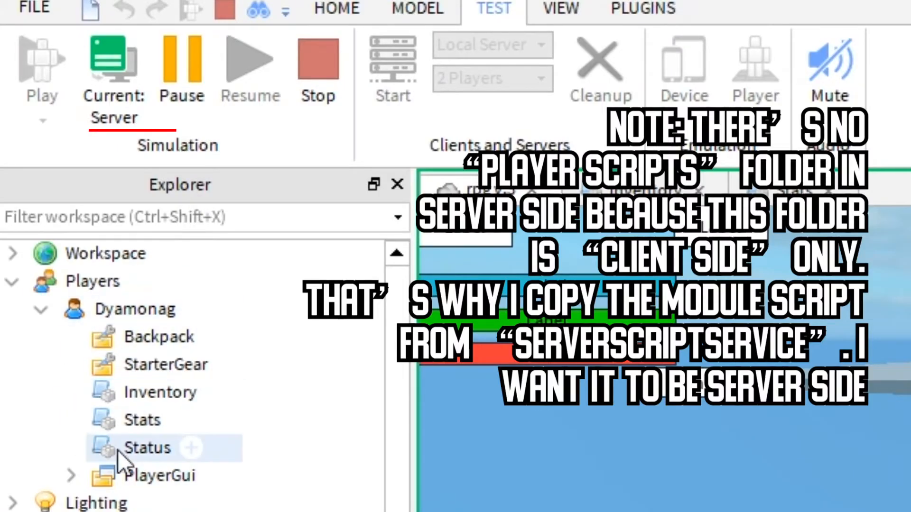
pyautogui.moveTo(221, 464)
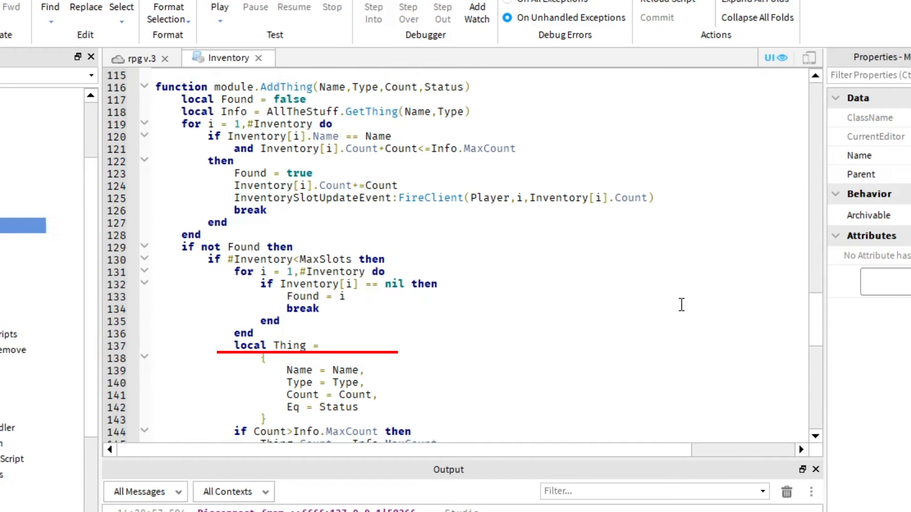
# - Scroll the Inventory script down to function module.AddThing near line 116
pyautogui.scroll(-3)
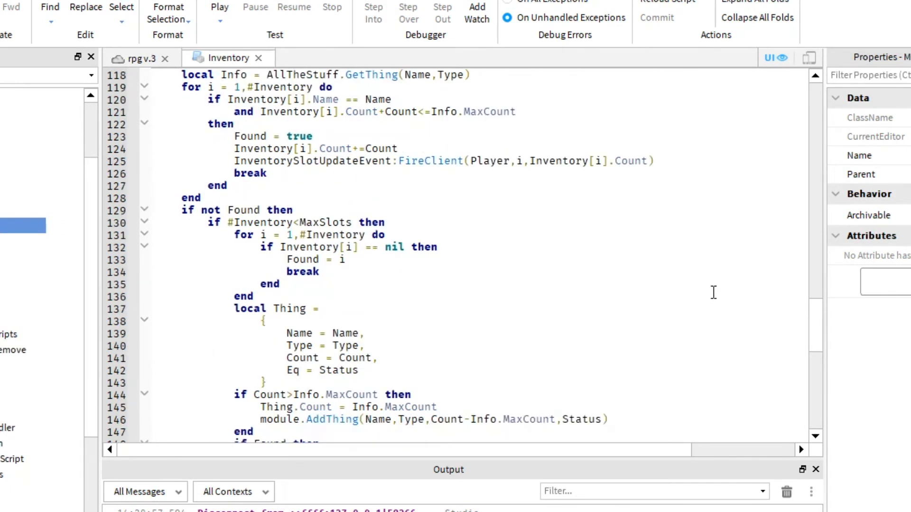
pyautogui.scroll(-3)
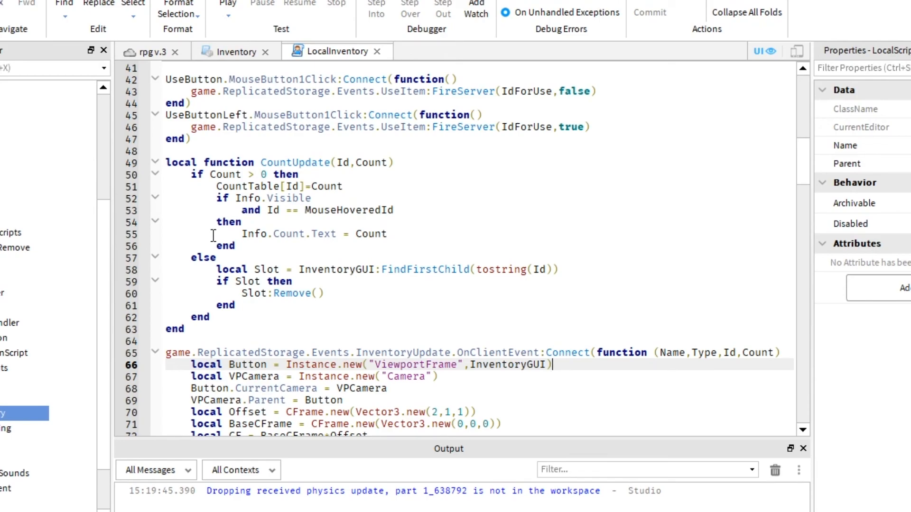
# - Close the LocalInventory tab to return to Inventory's AddThing function
pyautogui.click(237, 52)
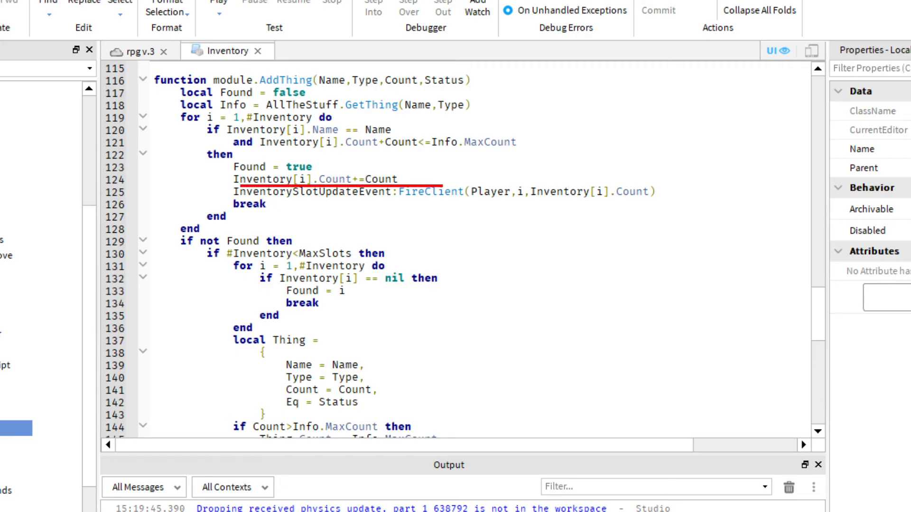